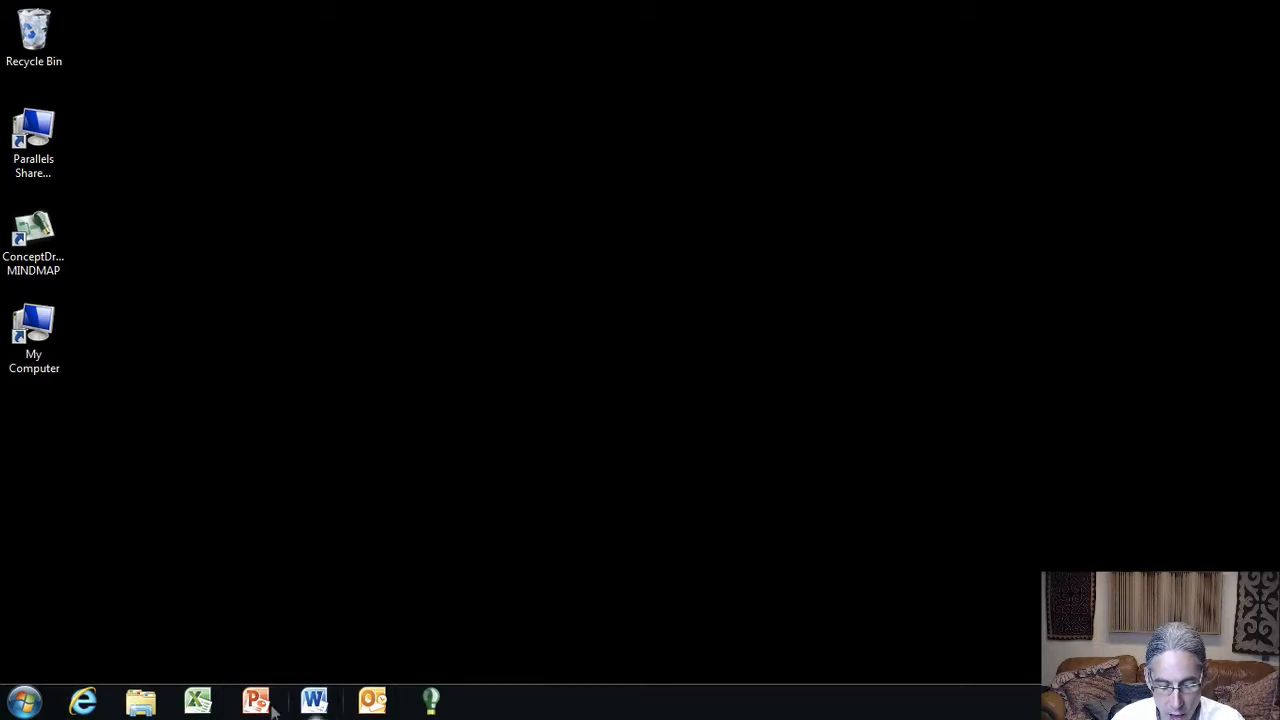
# Launch PowerPoint 2010 from the taskbar with a new blank presentation
pyautogui.click(256, 700)
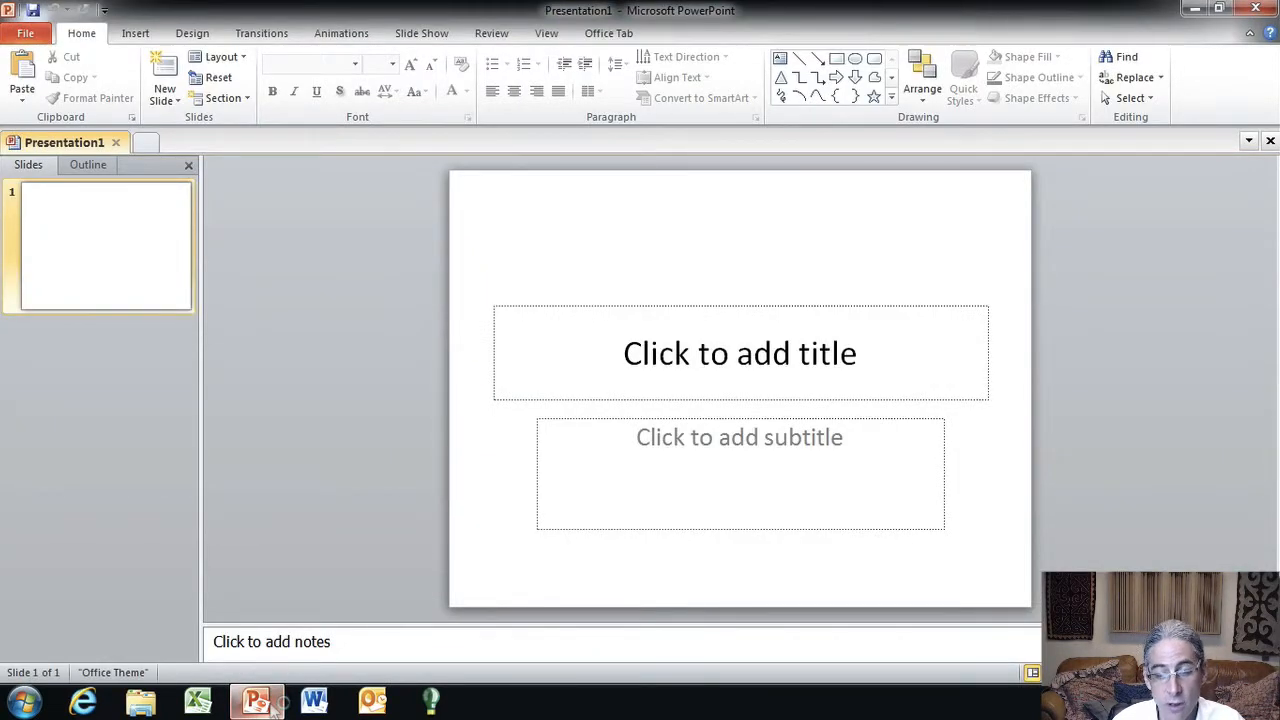
pyautogui.moveTo(266, 548)
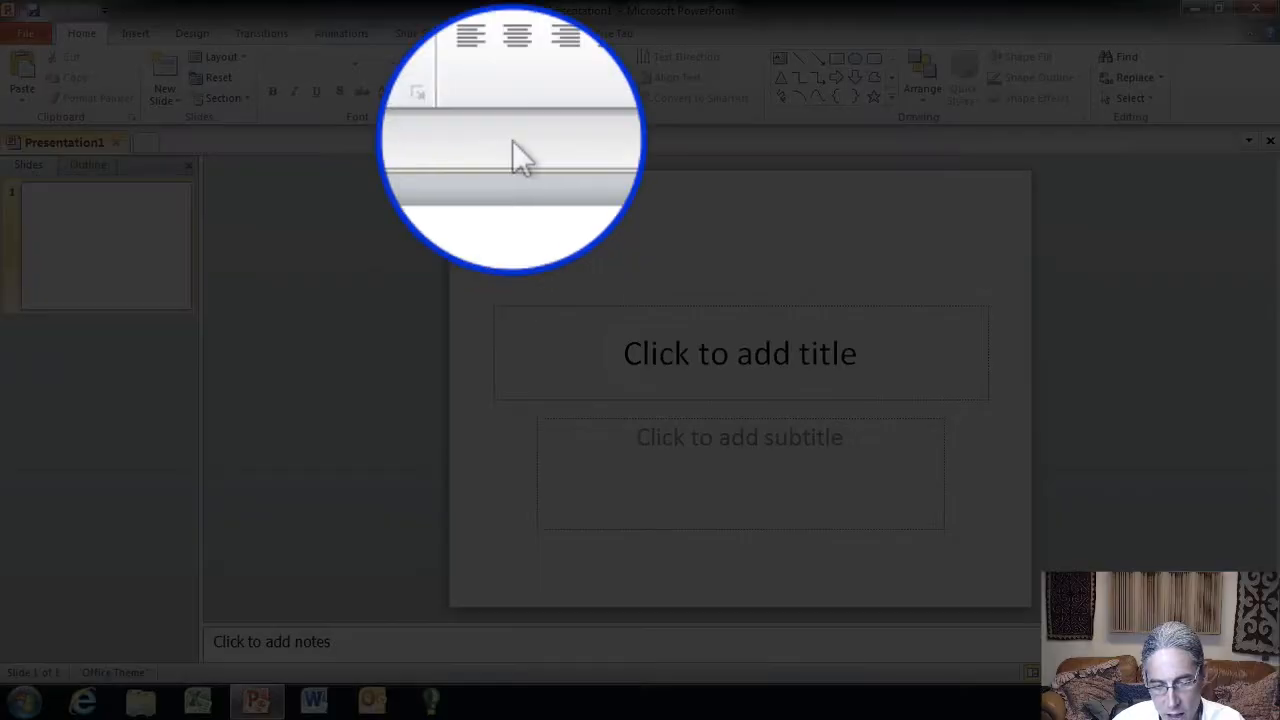
# Switch from the View ribbon into Slide Master view to edit the master and layouts
pyautogui.click(548, 72)
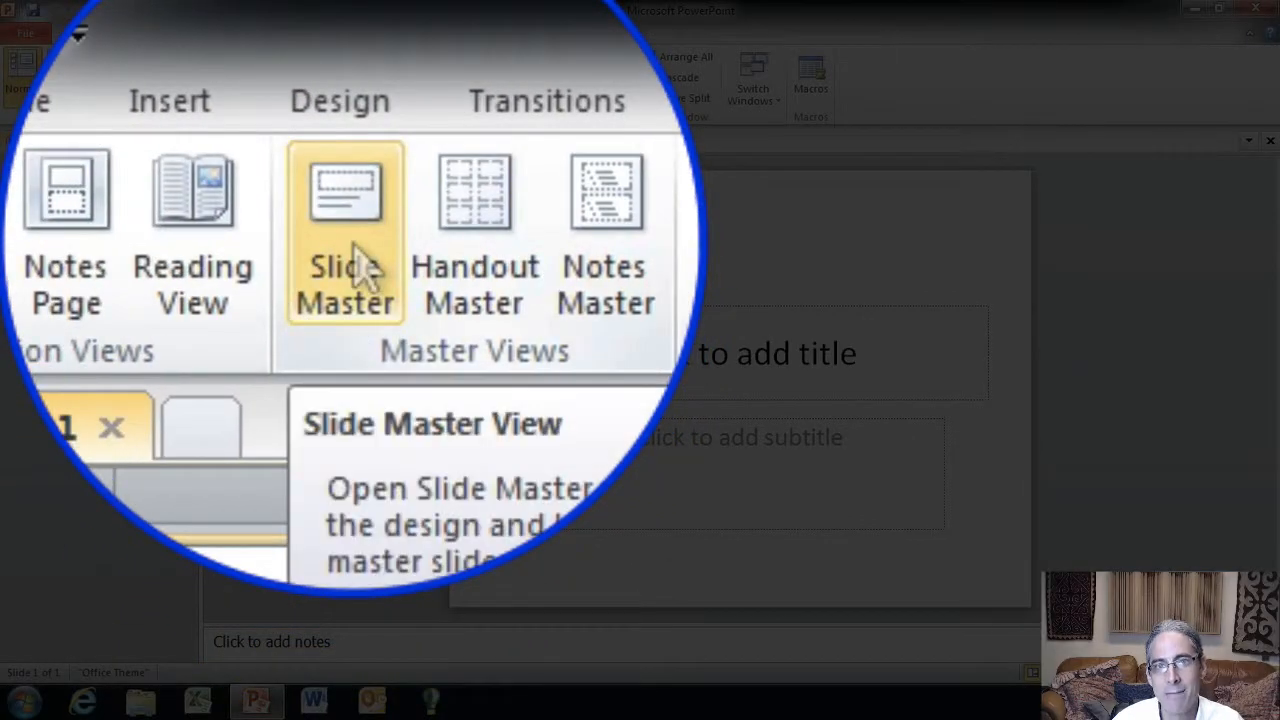
pyautogui.click(344, 190)
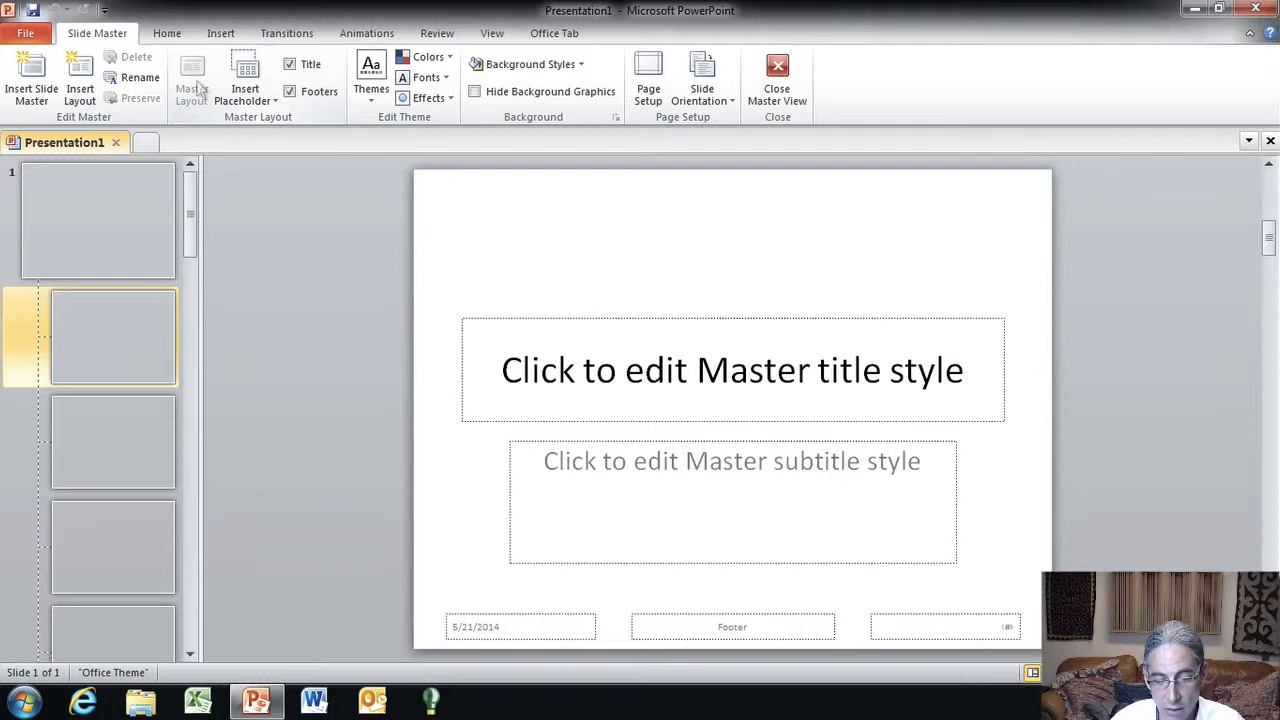
pyautogui.moveTo(192, 80)
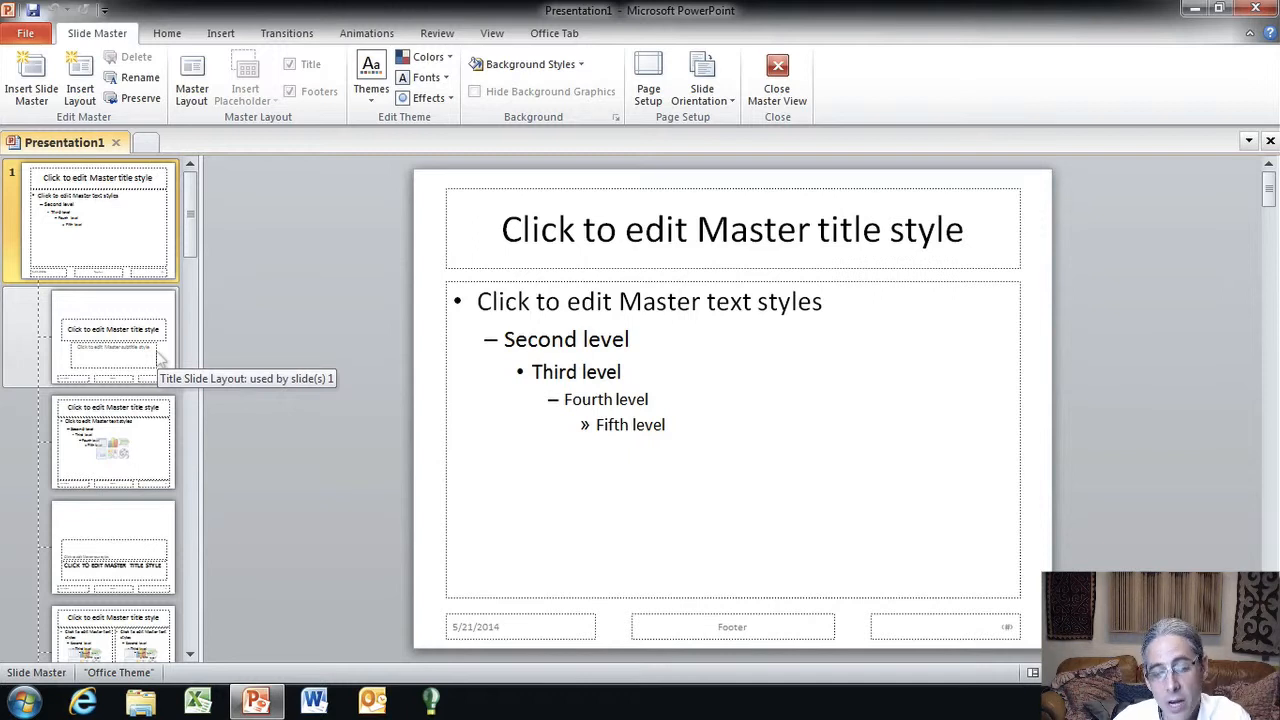
pyautogui.moveTo(112, 350)
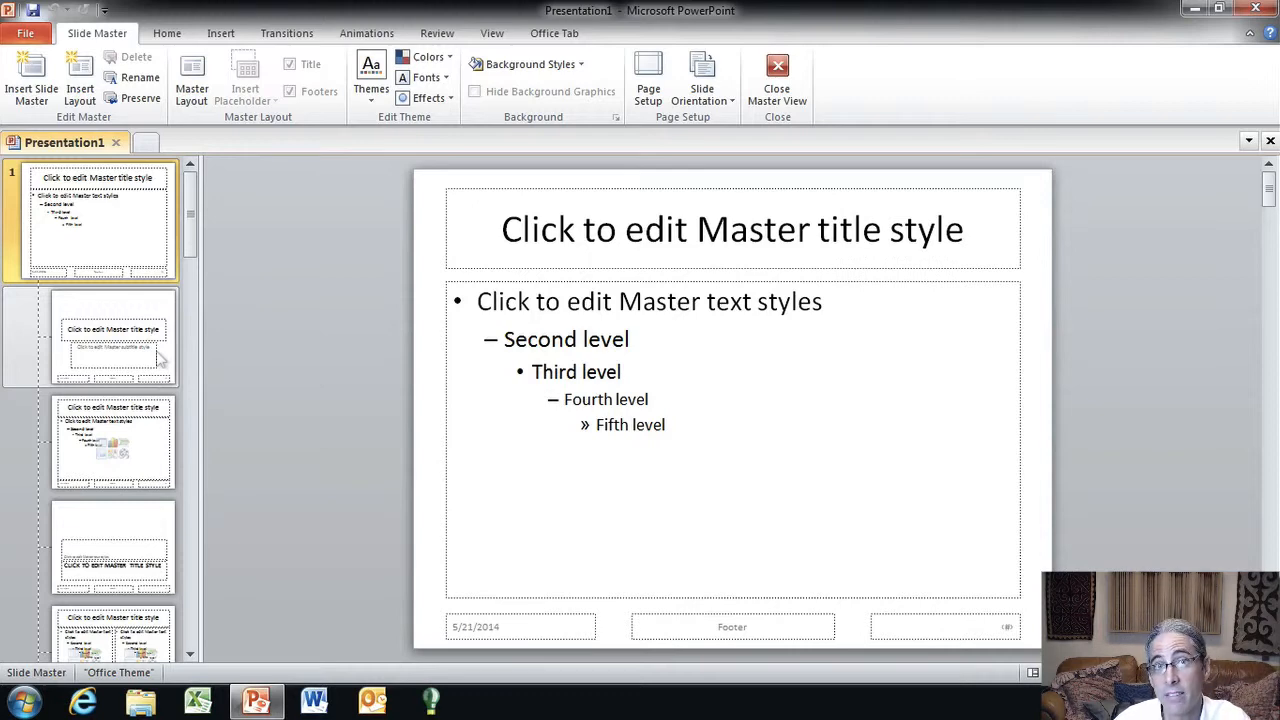
# Insert a new custom layout into the slide master via the layout list's context menu
pyautogui.rightClick(114, 340)
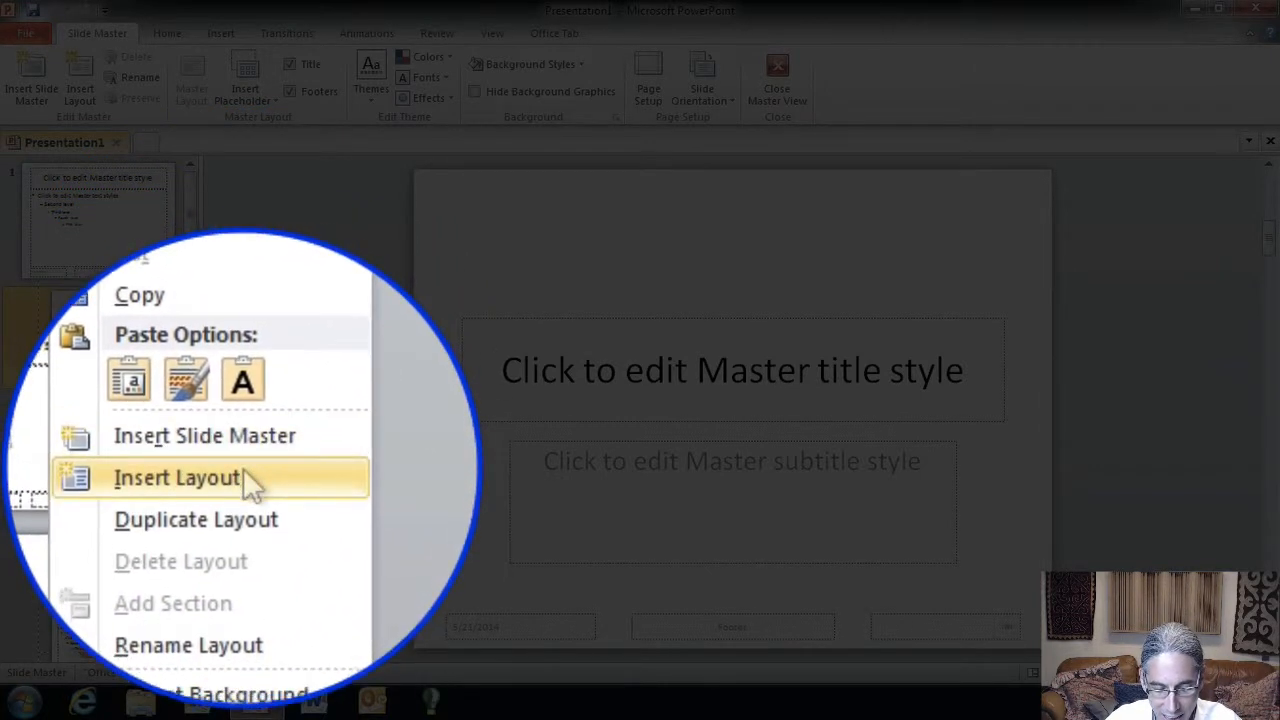
pyautogui.click(176, 476)
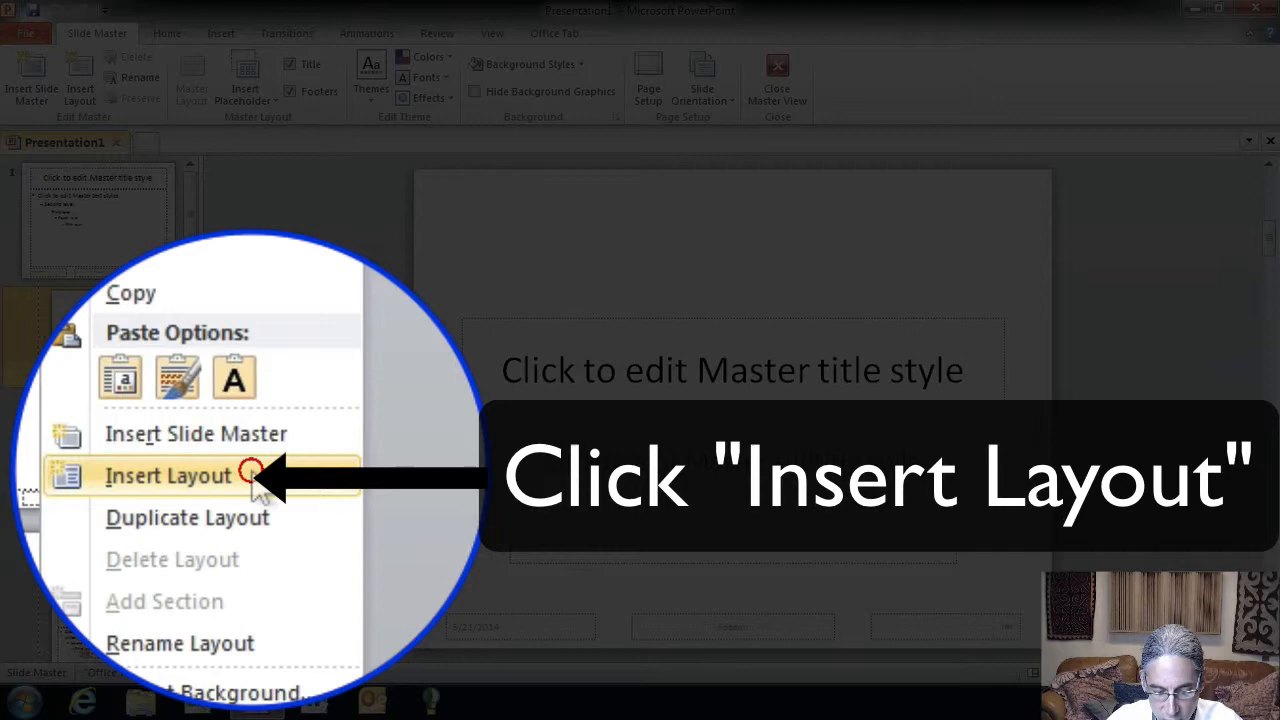
pyautogui.click(168, 476)
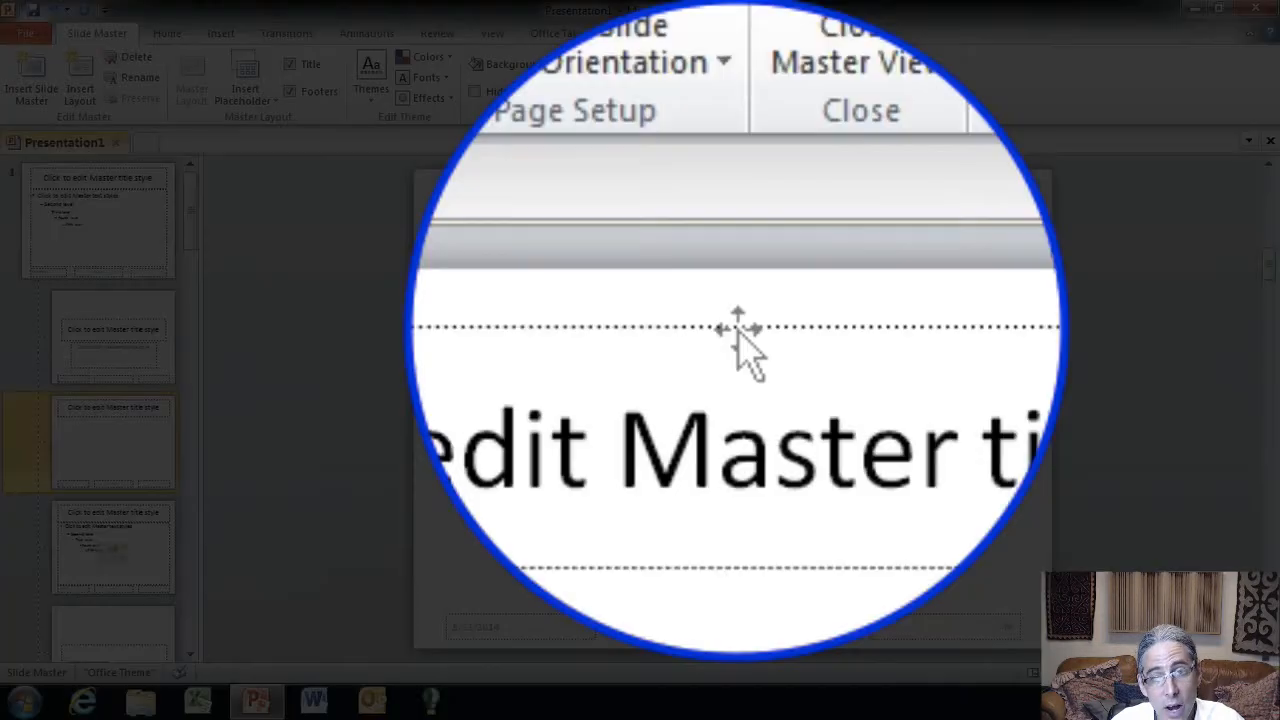
# Select the title placeholder on the new custom layout for removal
pyautogui.click(724, 324)
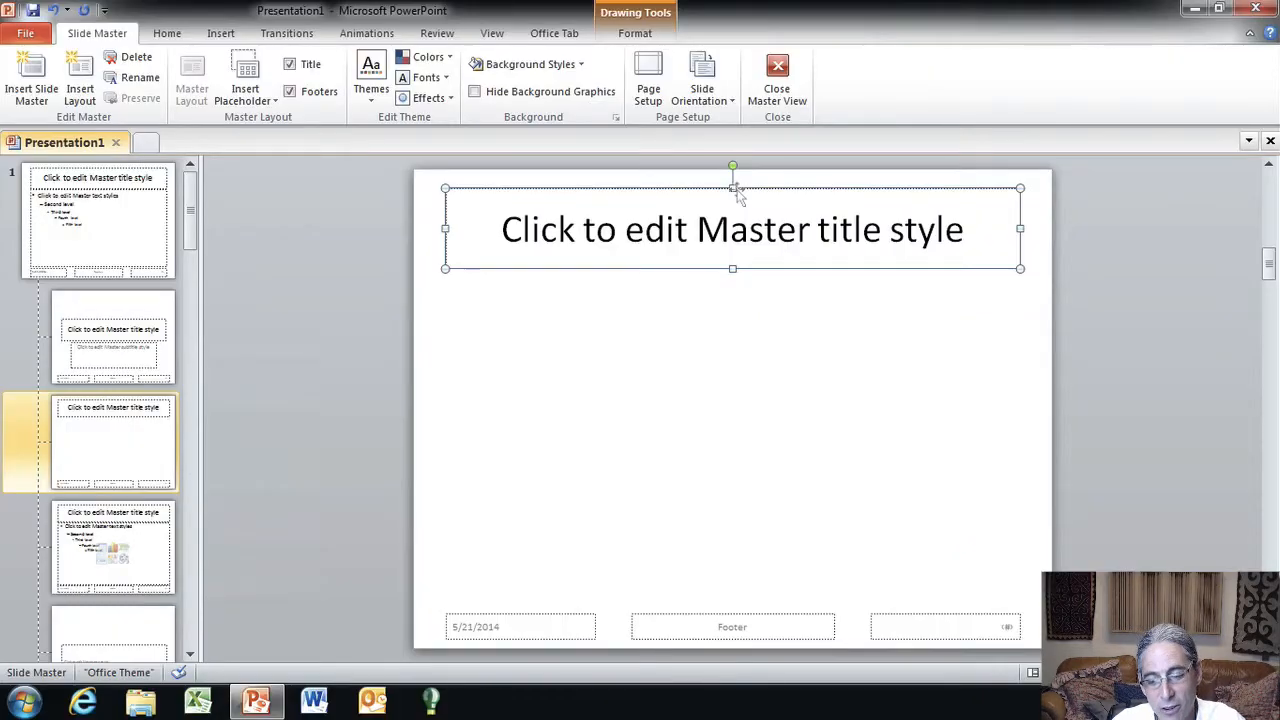
pyautogui.moveTo(760, 204)
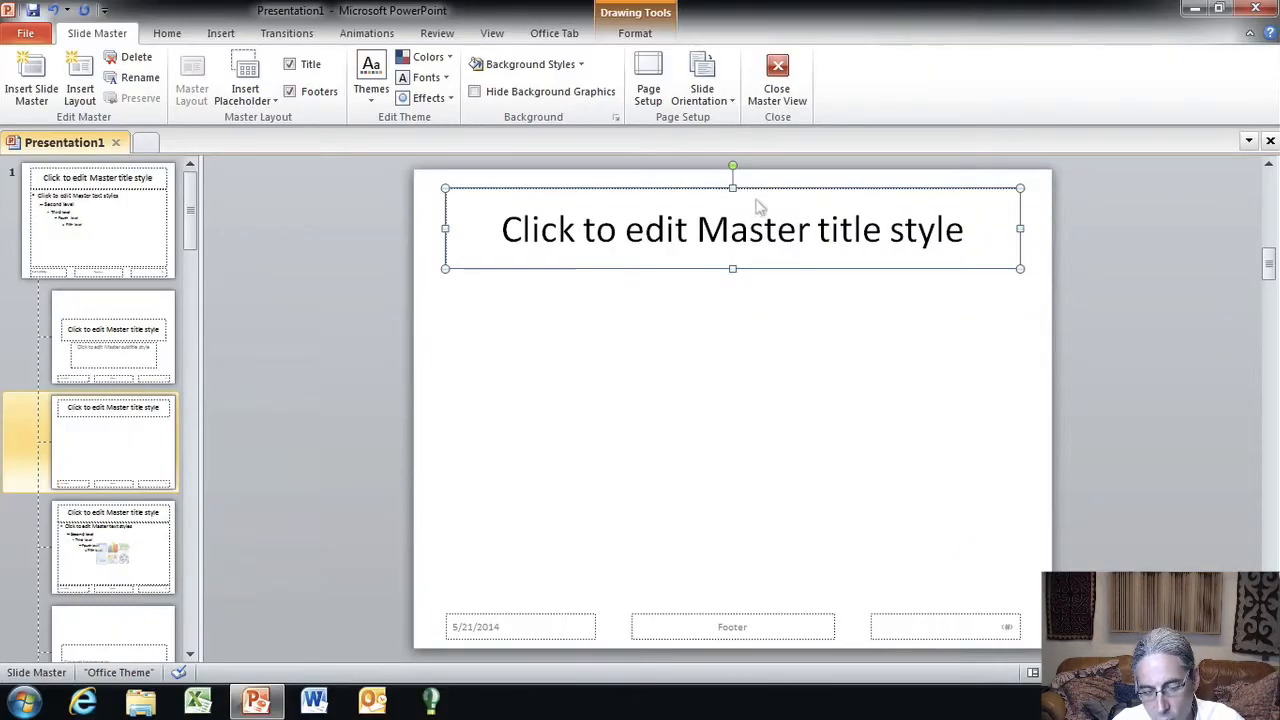
pyautogui.moveTo(776, 200)
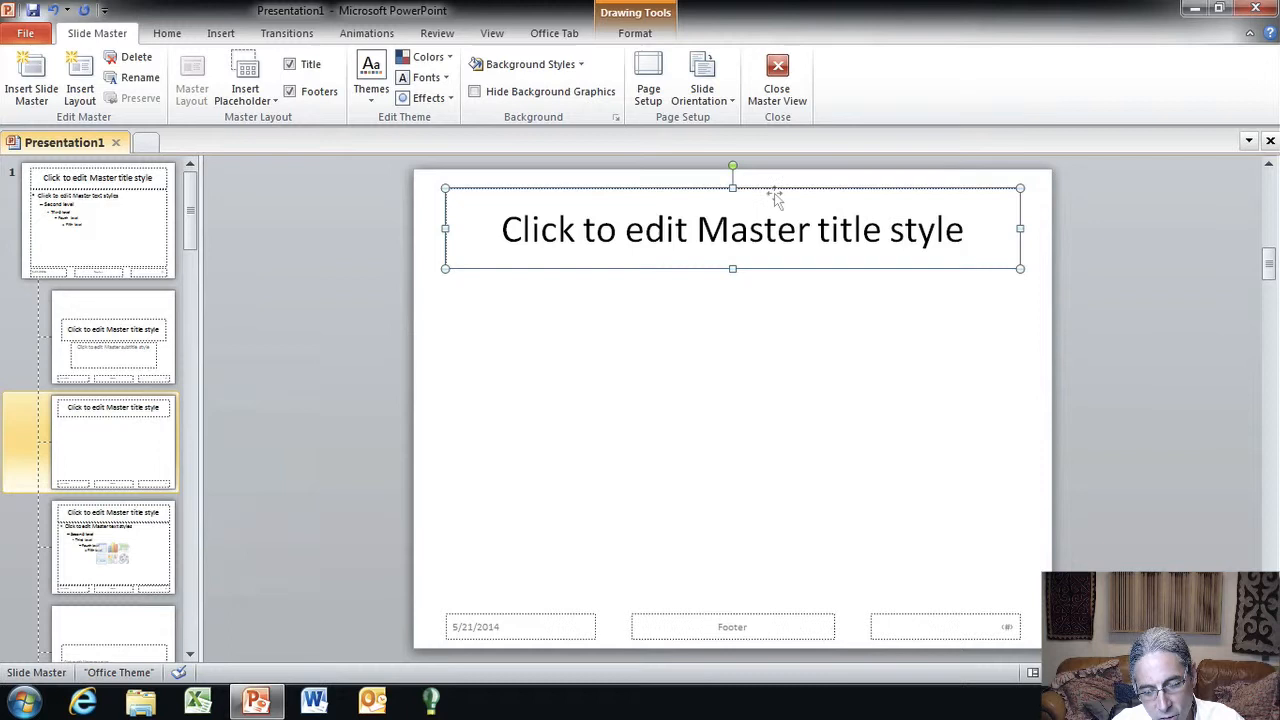
pyautogui.moveTo(776, 198)
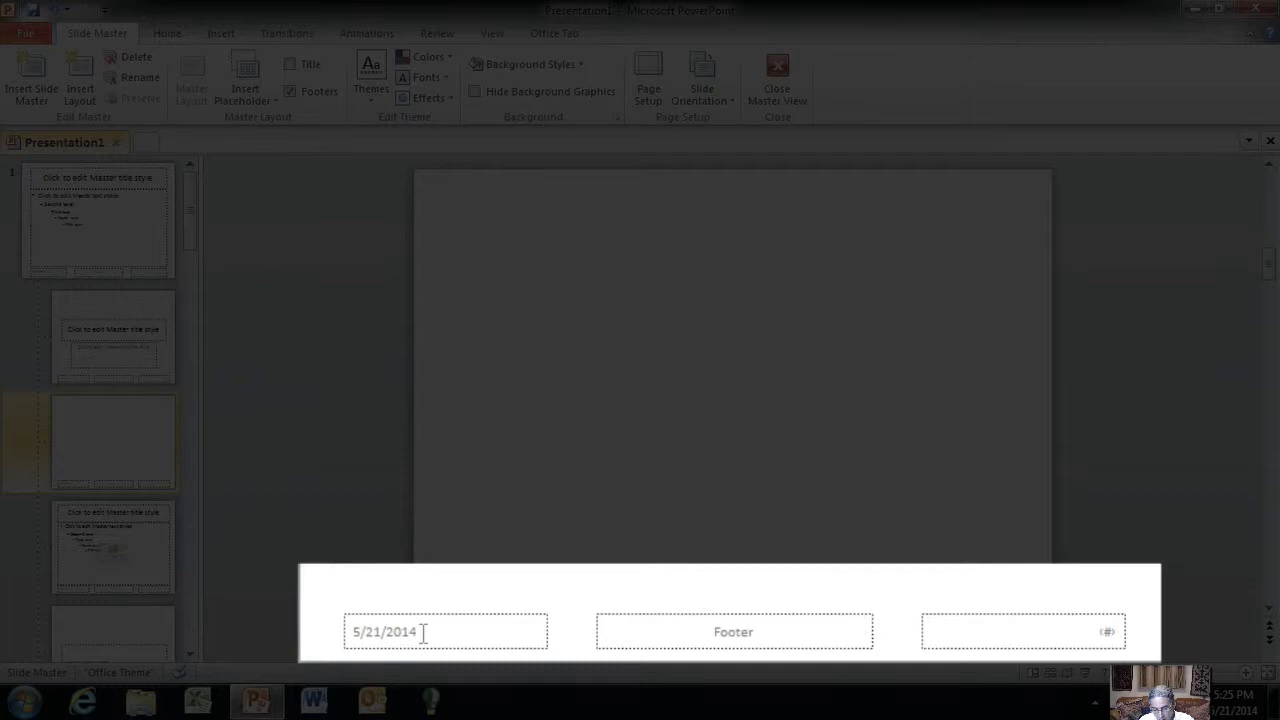
pyautogui.moveTo(778, 614)
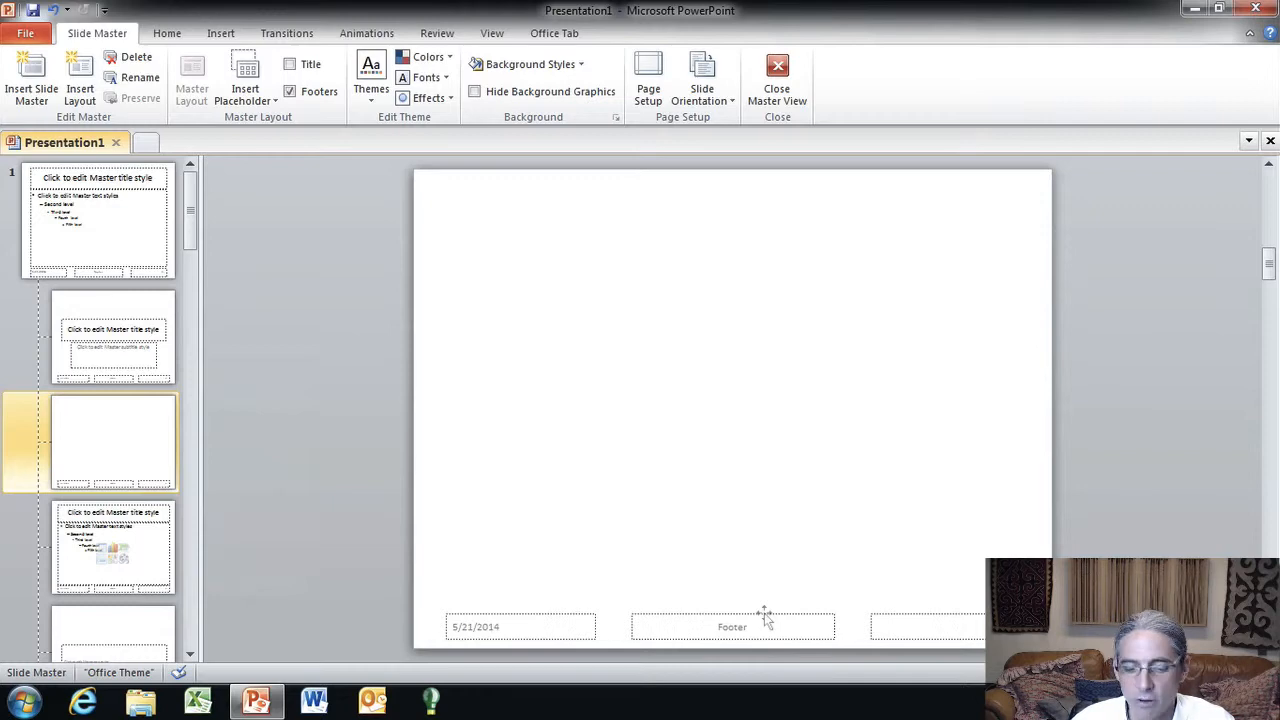
pyautogui.moveTo(180, 458)
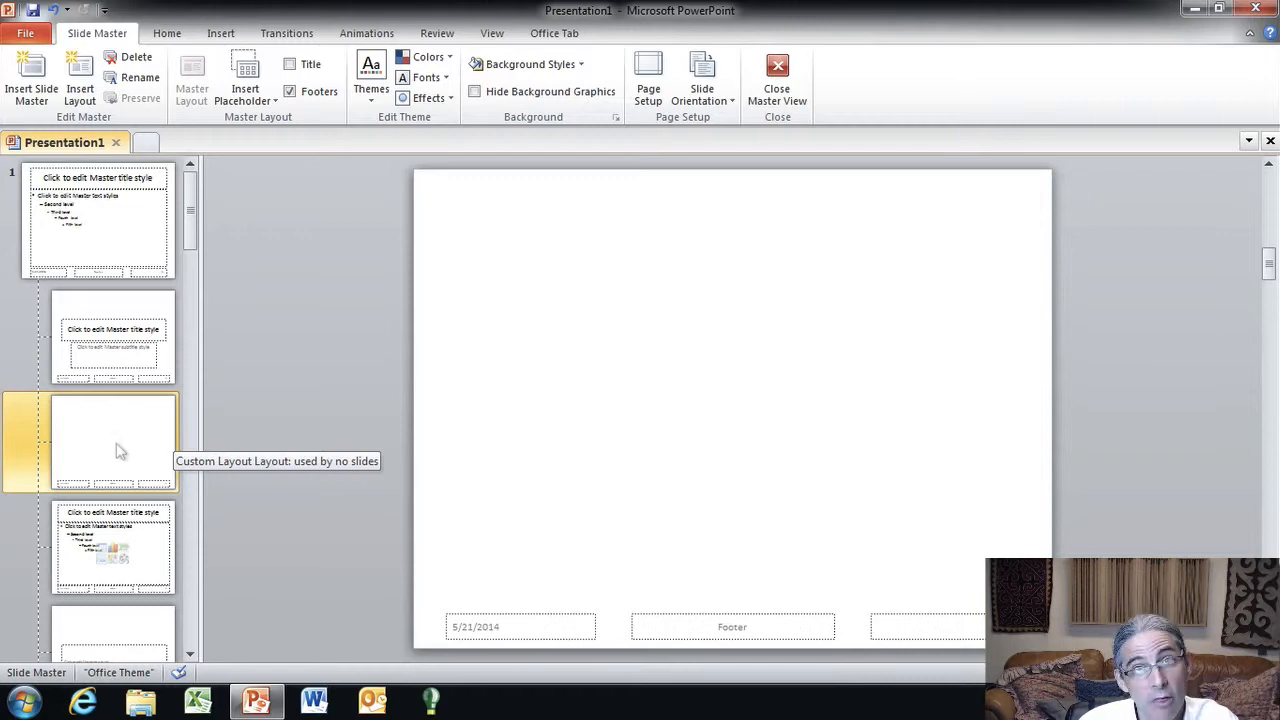
# Insert a second custom layout below the blank one, keeping its title placeholder
pyautogui.rightClick(112, 440)
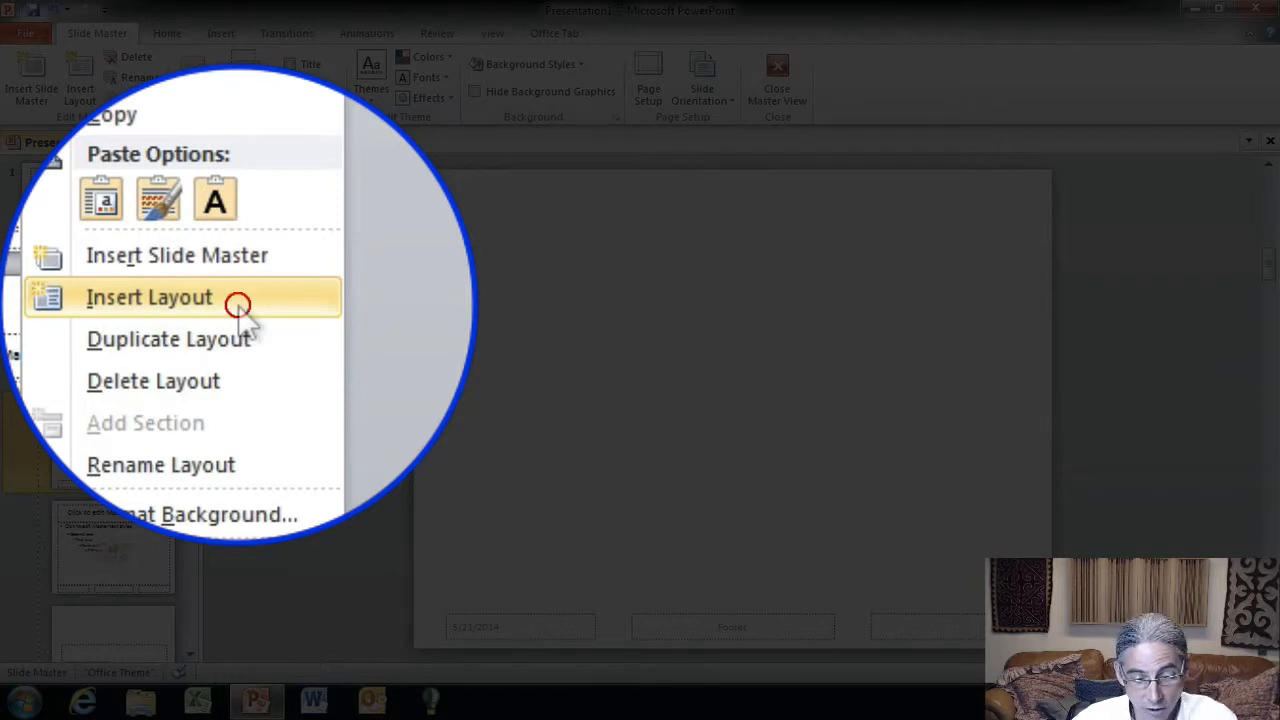
pyautogui.click(148, 296)
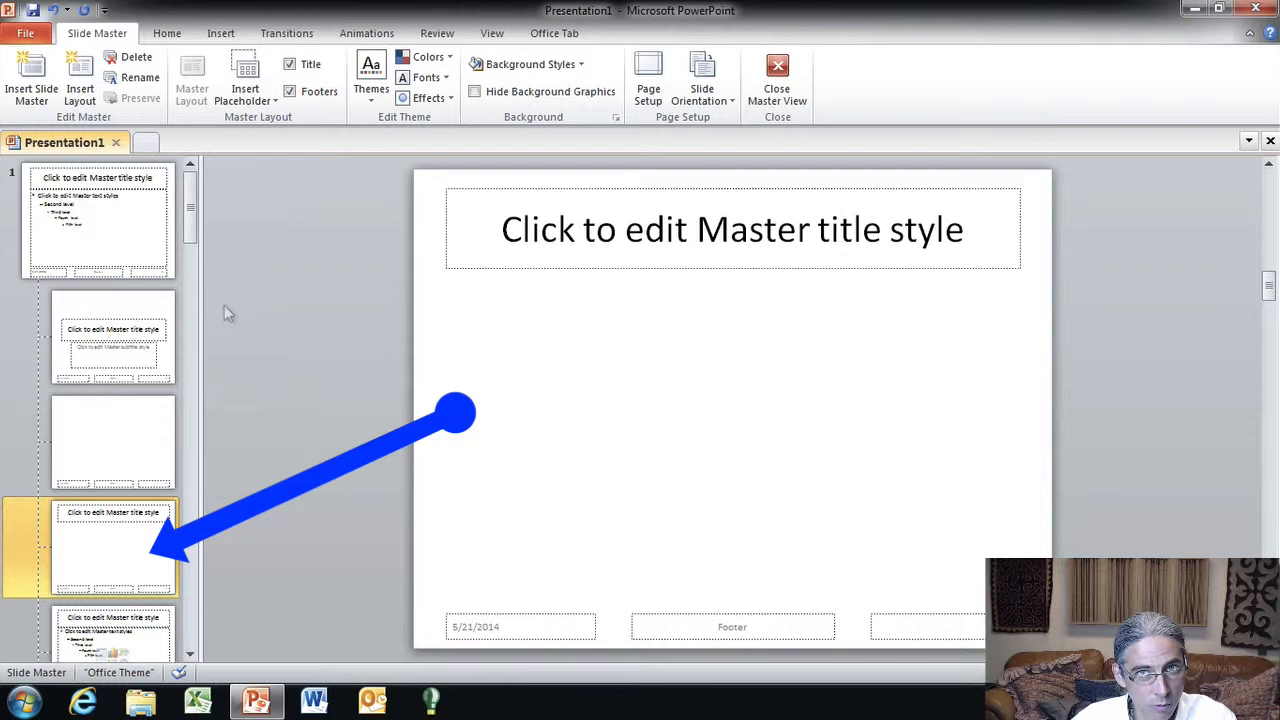
pyautogui.moveTo(120, 544)
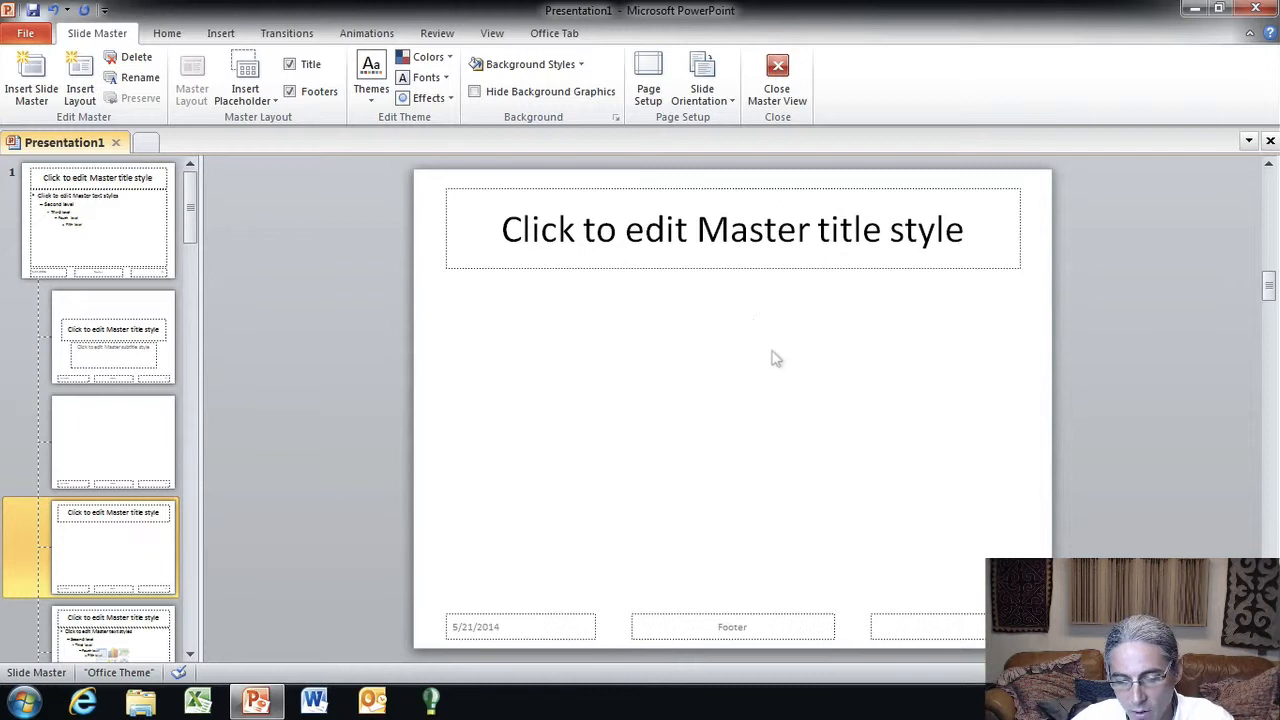
pyautogui.moveTo(440, 432)
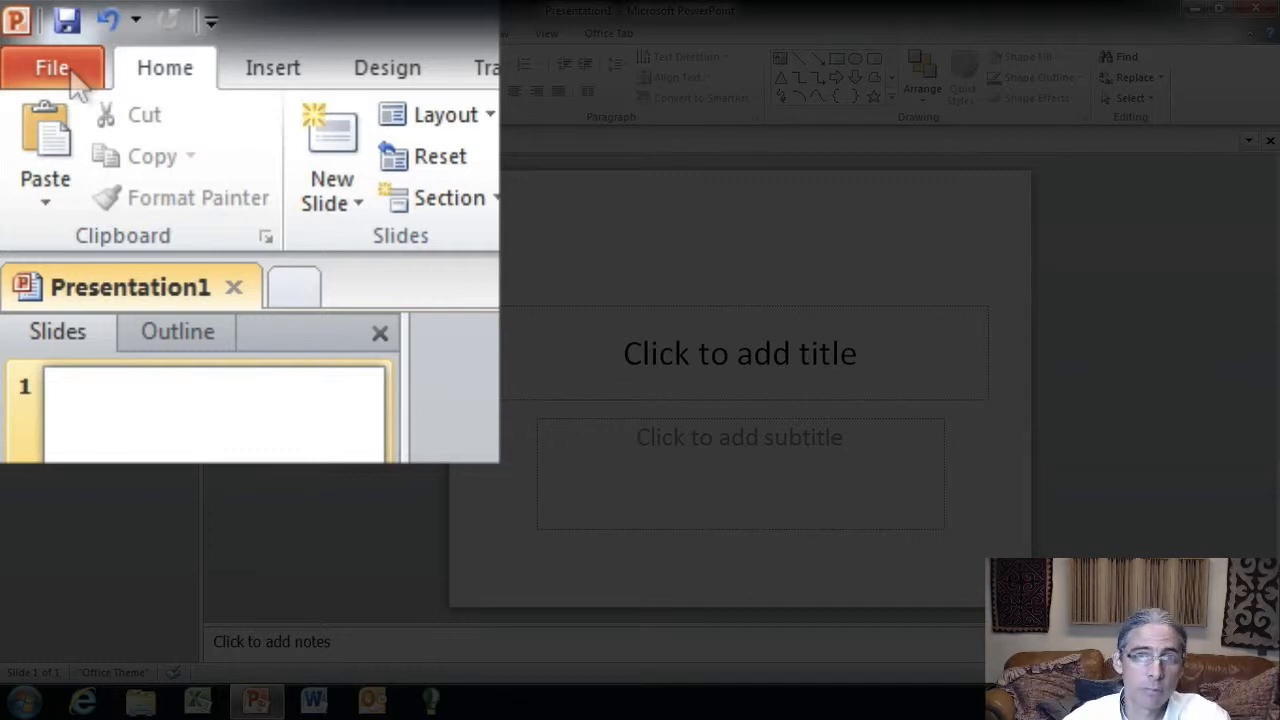
# Start Save As and choose PowerPoint Template as the file type
pyautogui.click(52, 68)
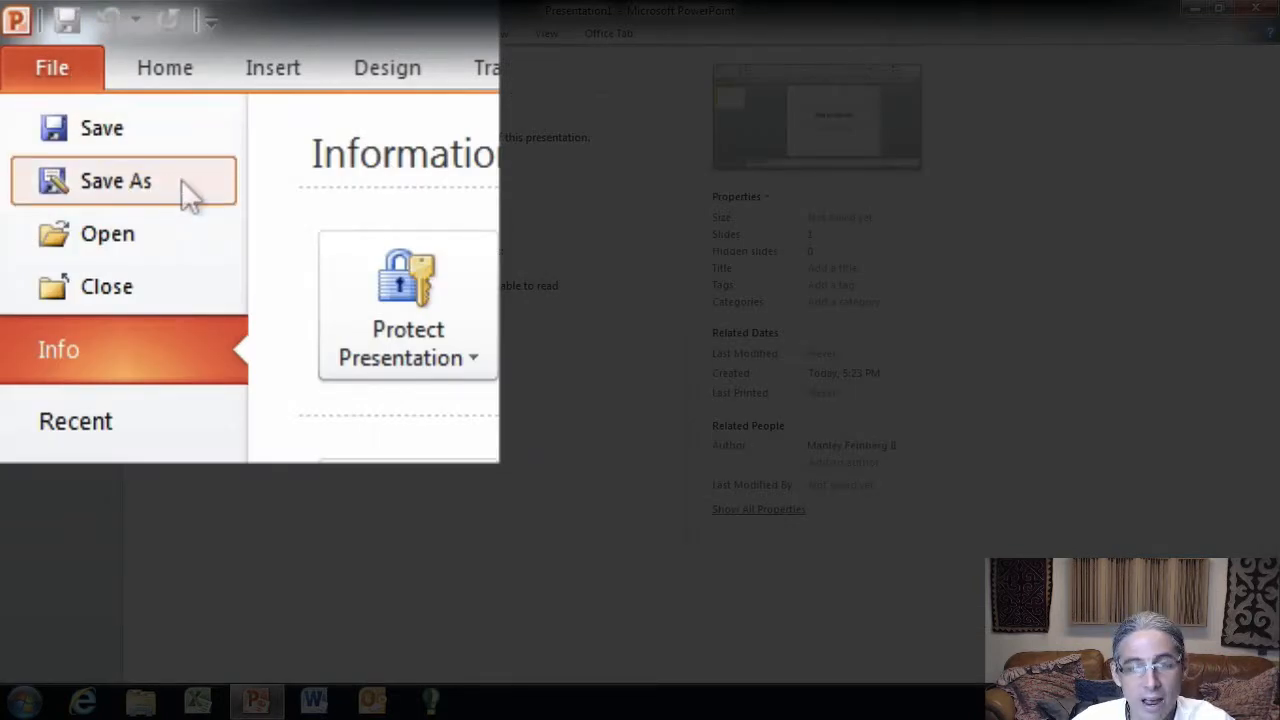
pyautogui.click(116, 180)
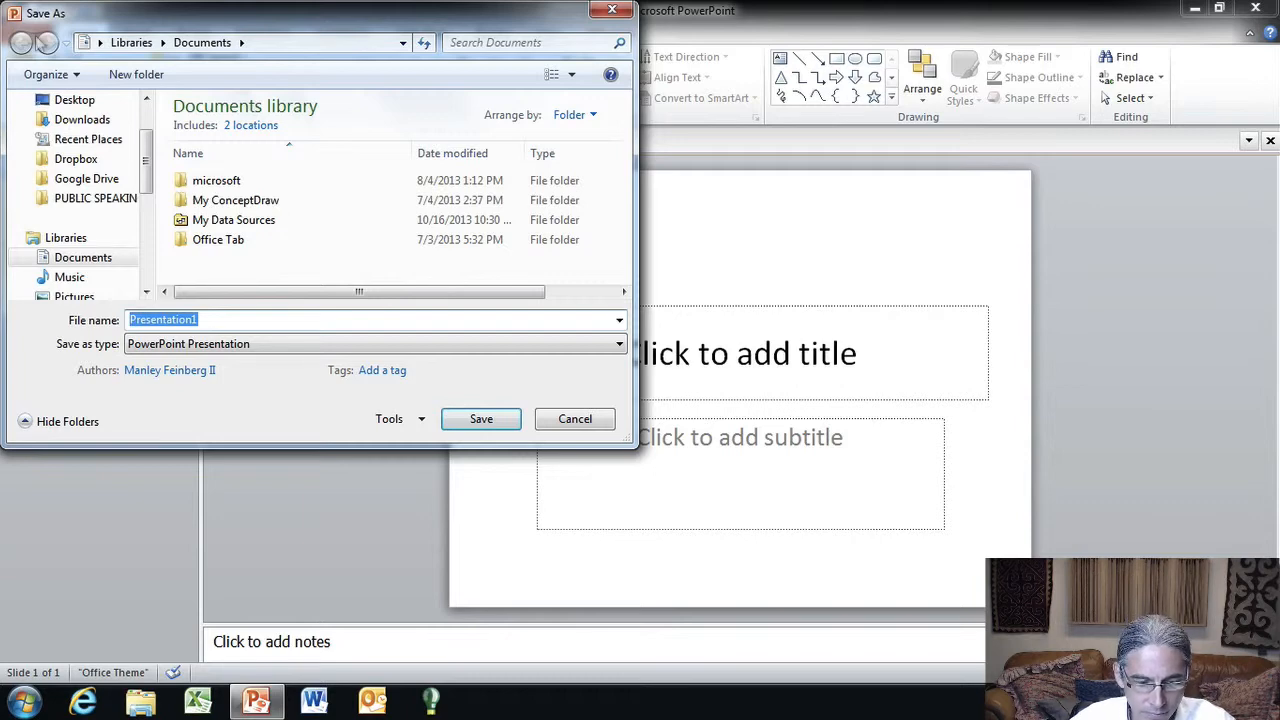
pyautogui.moveTo(260, 408)
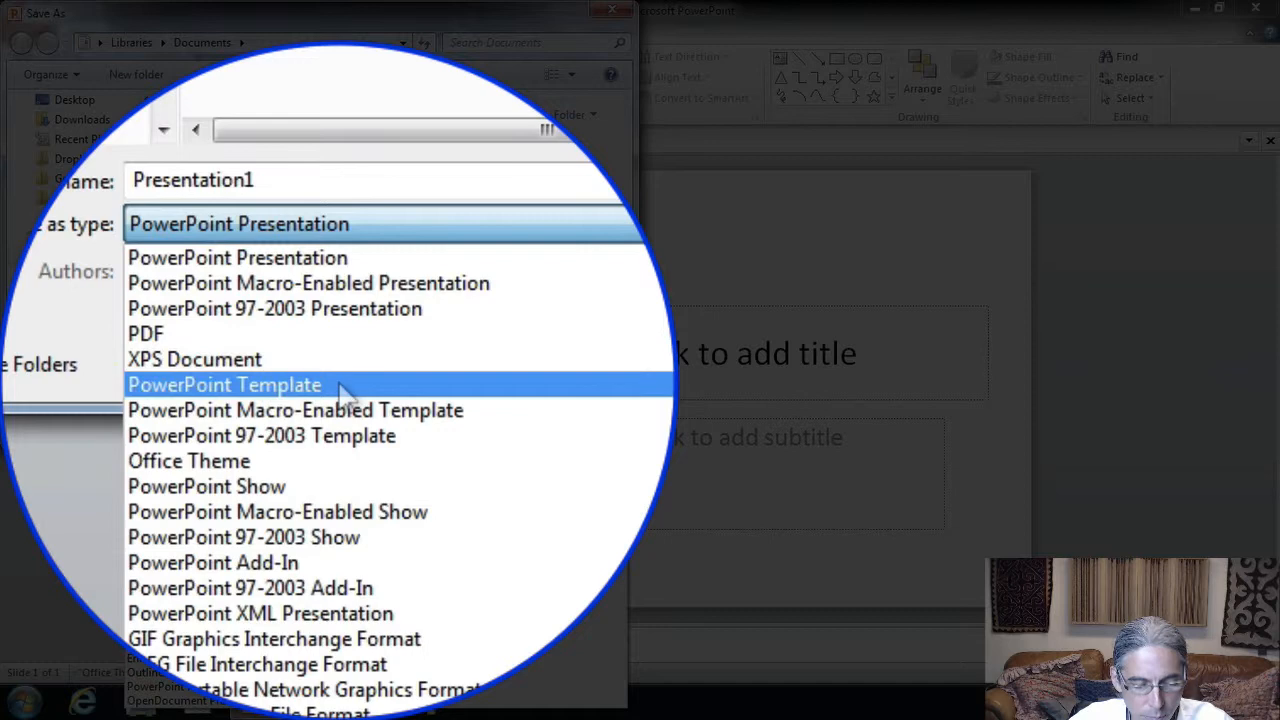
pyautogui.click(224, 384)
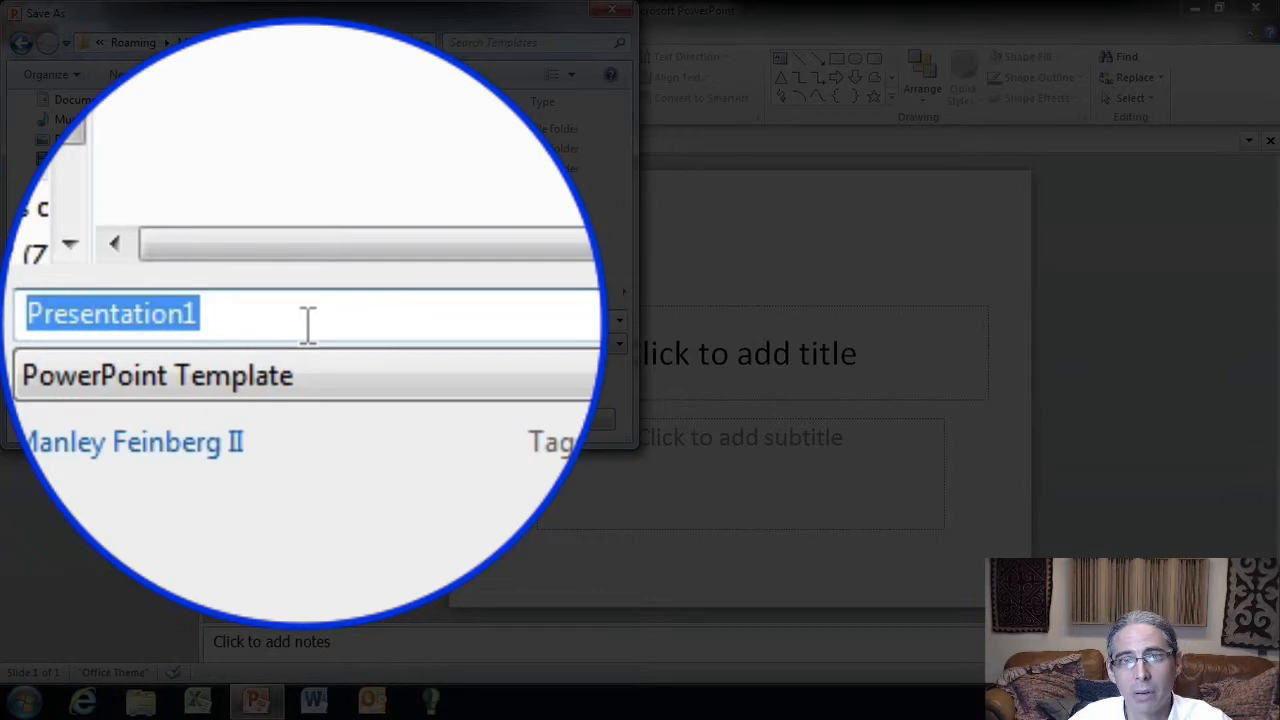
# Save the template as 'blank' in the Templates folder
pyautogui.write('blank')
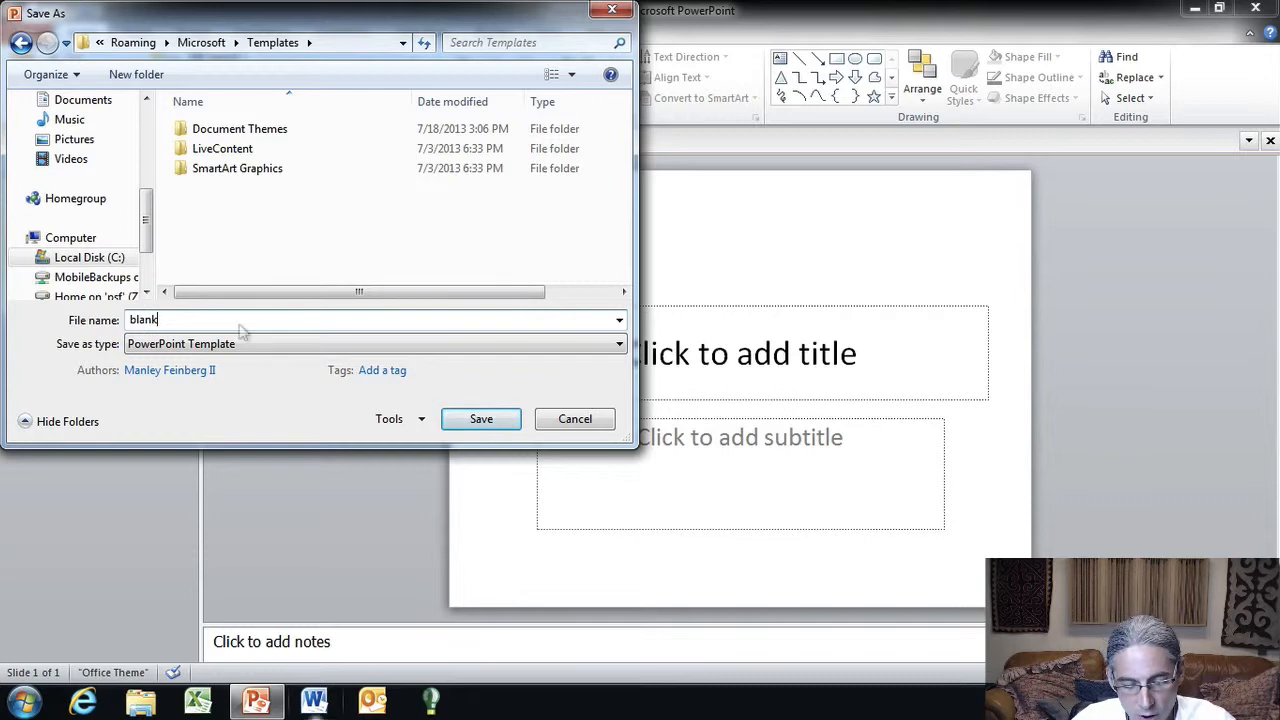
pyautogui.click(480, 418)
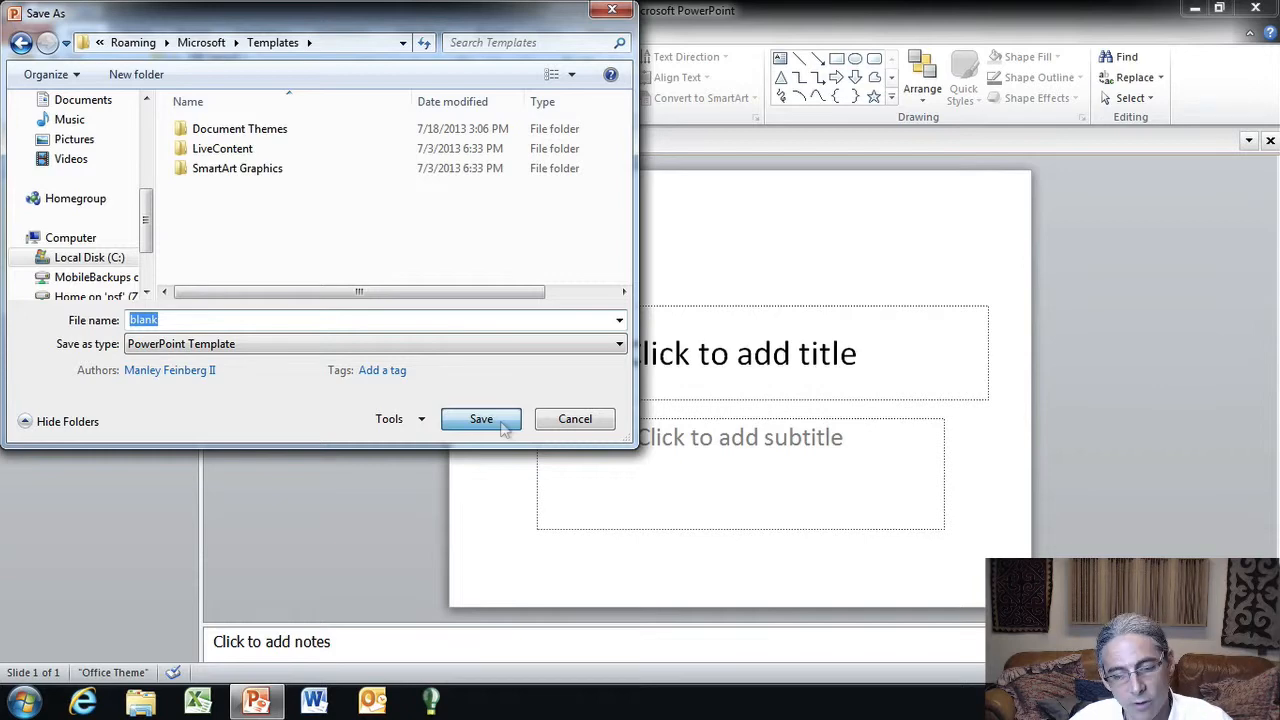
pyautogui.click(480, 418)
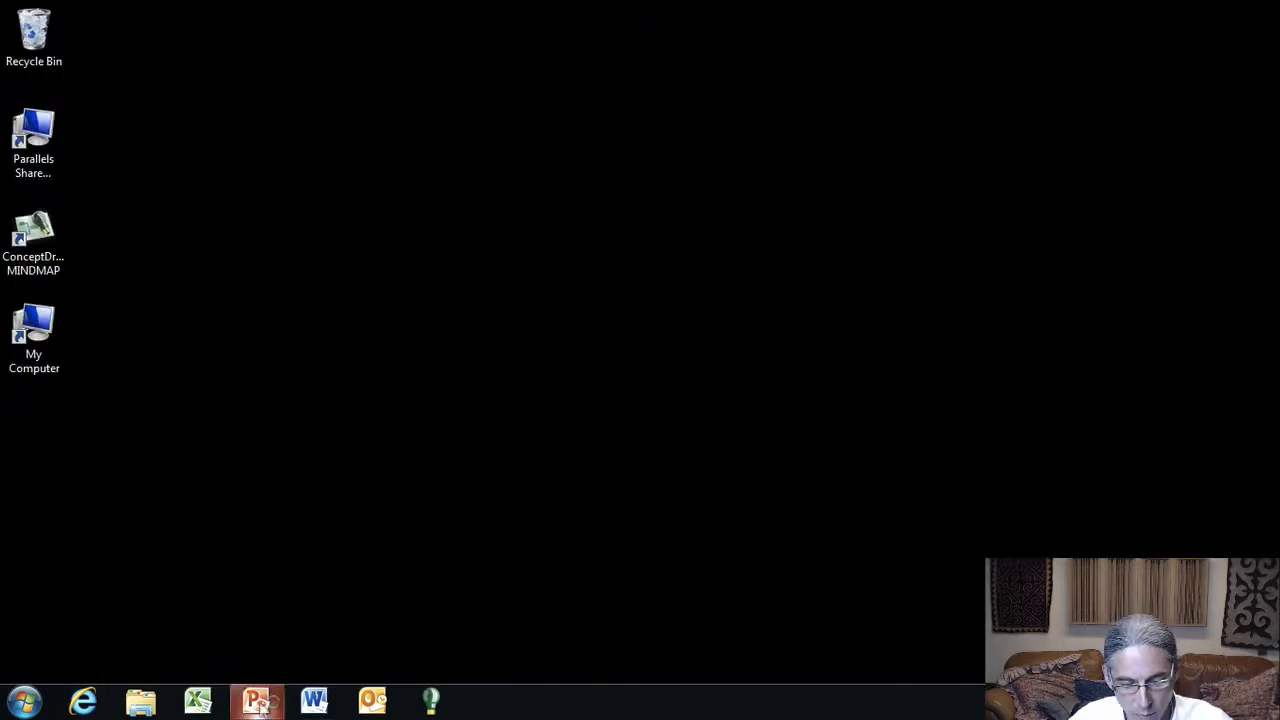
# Reopen PowerPoint on the blank template and add a second slide with Ctrl+M
pyautogui.click(256, 700)
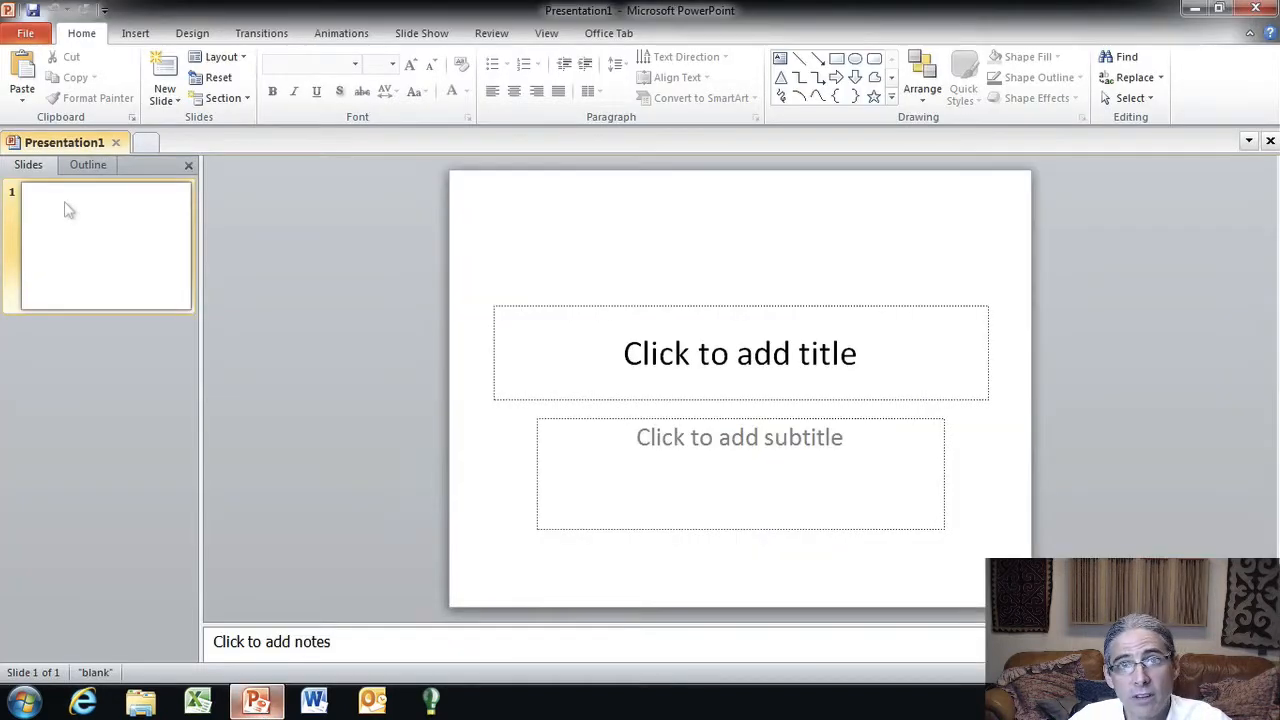
pyautogui.click(740, 352)
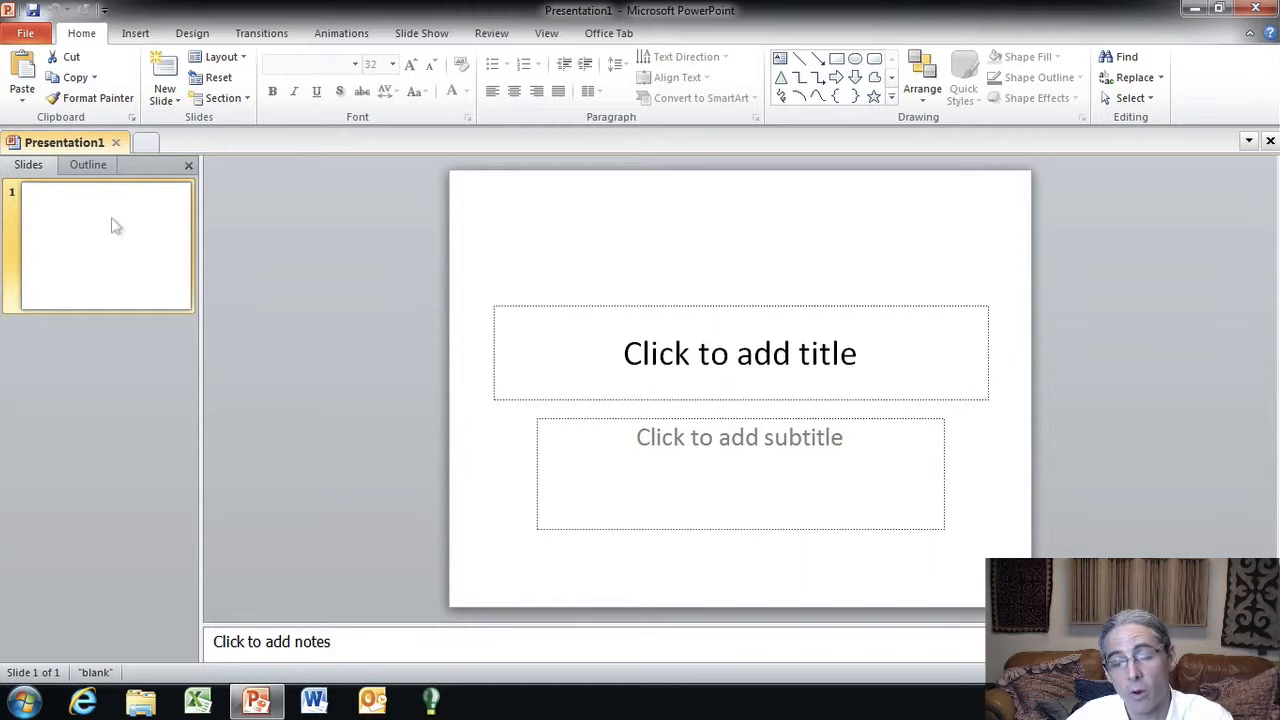
pyautogui.press('ctrl+m')
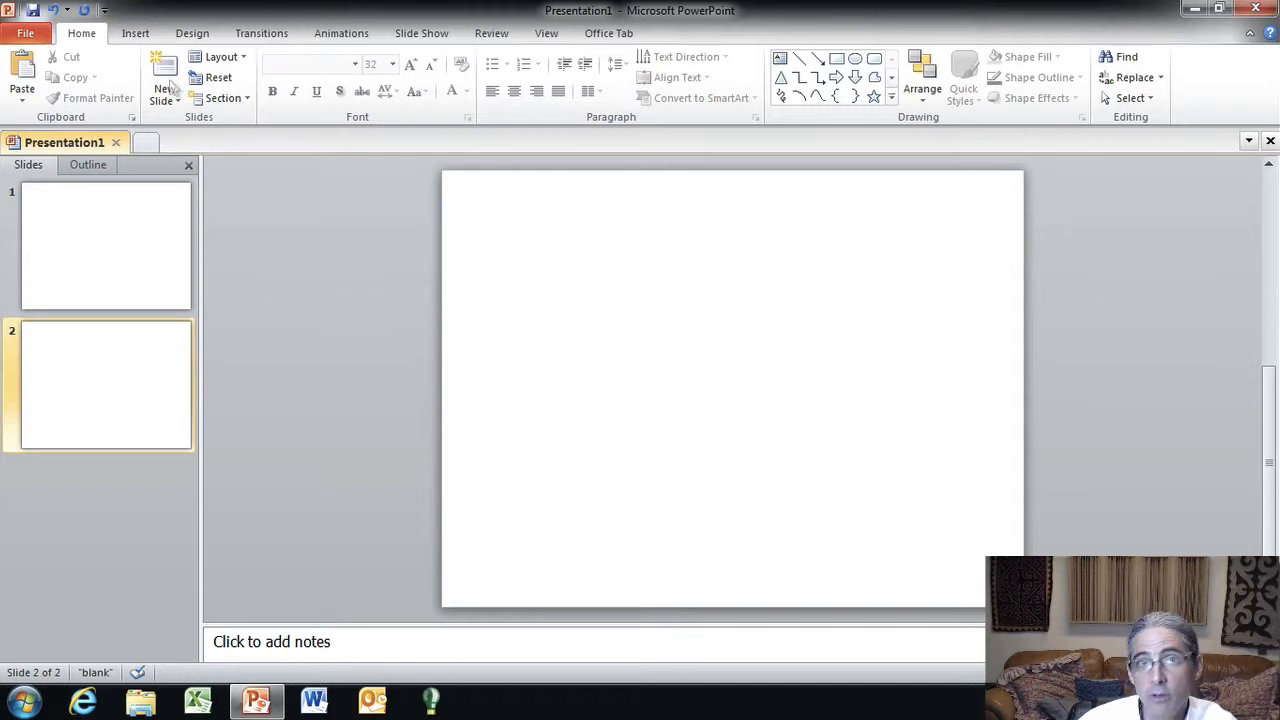
pyautogui.moveTo(178, 110)
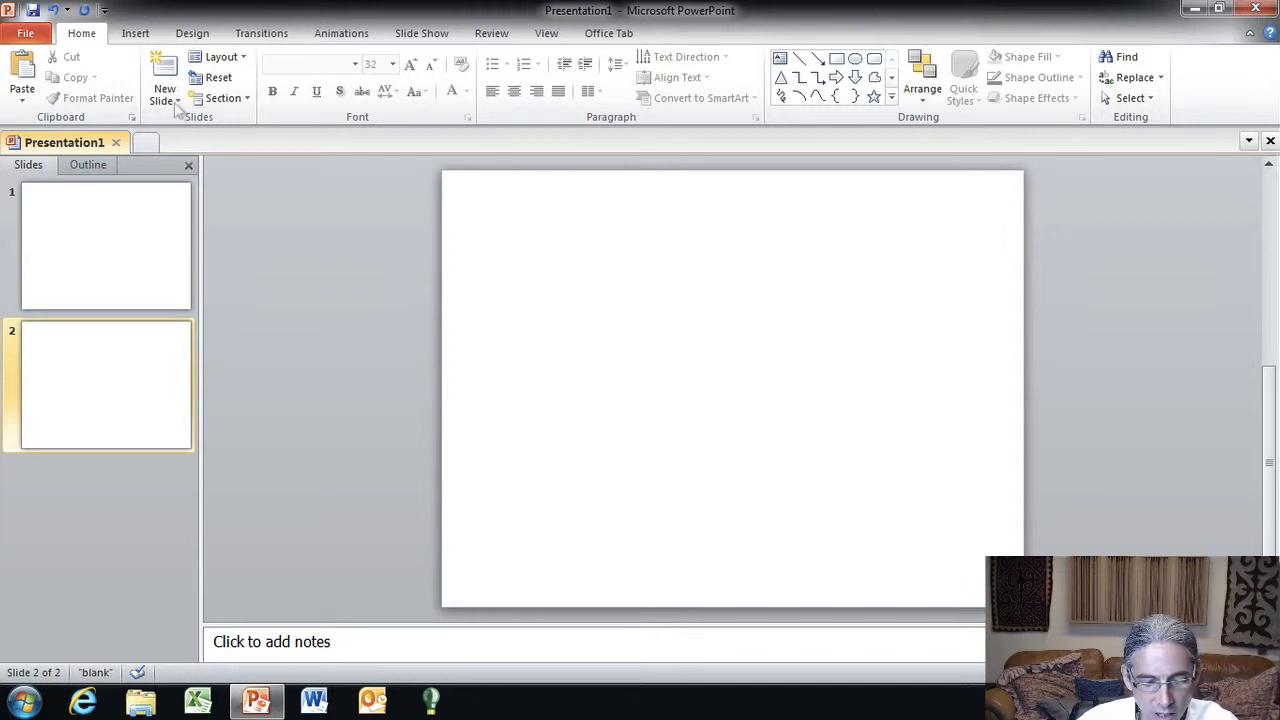
# Add two slides using the title-only 1_Custom Layout, reaching four slides
pyautogui.click(164, 88)
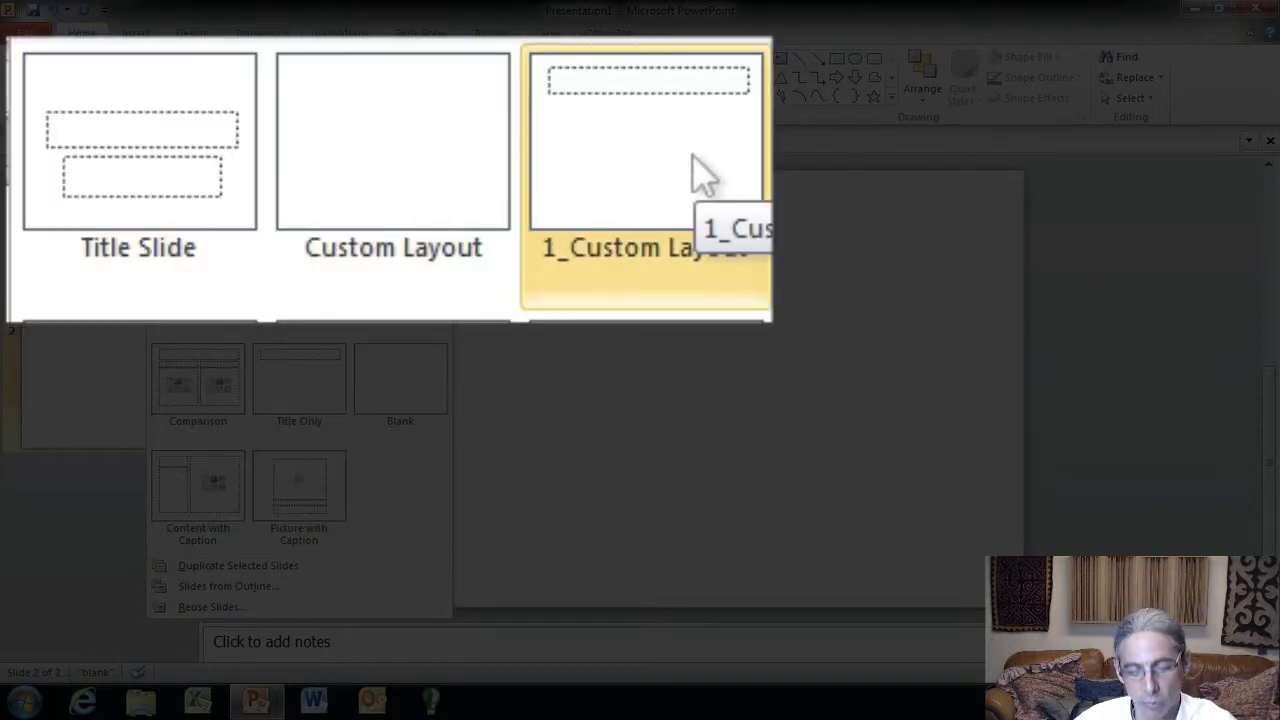
pyautogui.moveTo(650, 180)
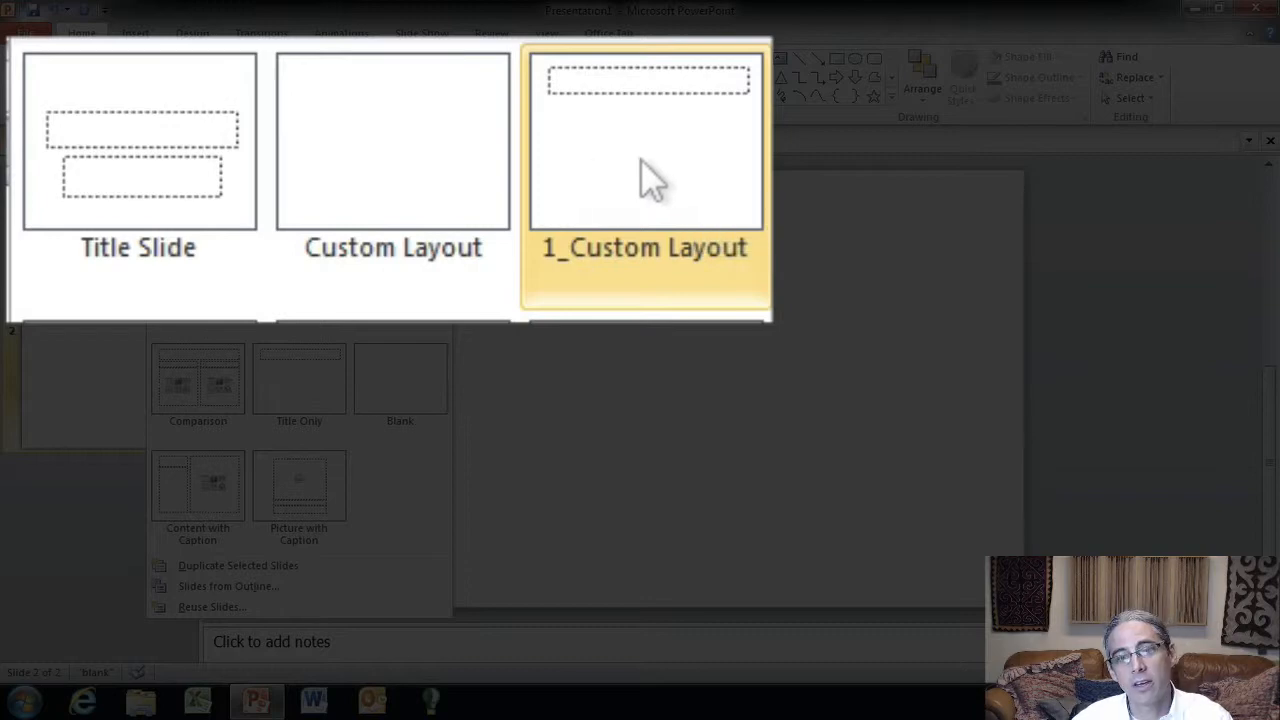
pyautogui.click(644, 140)
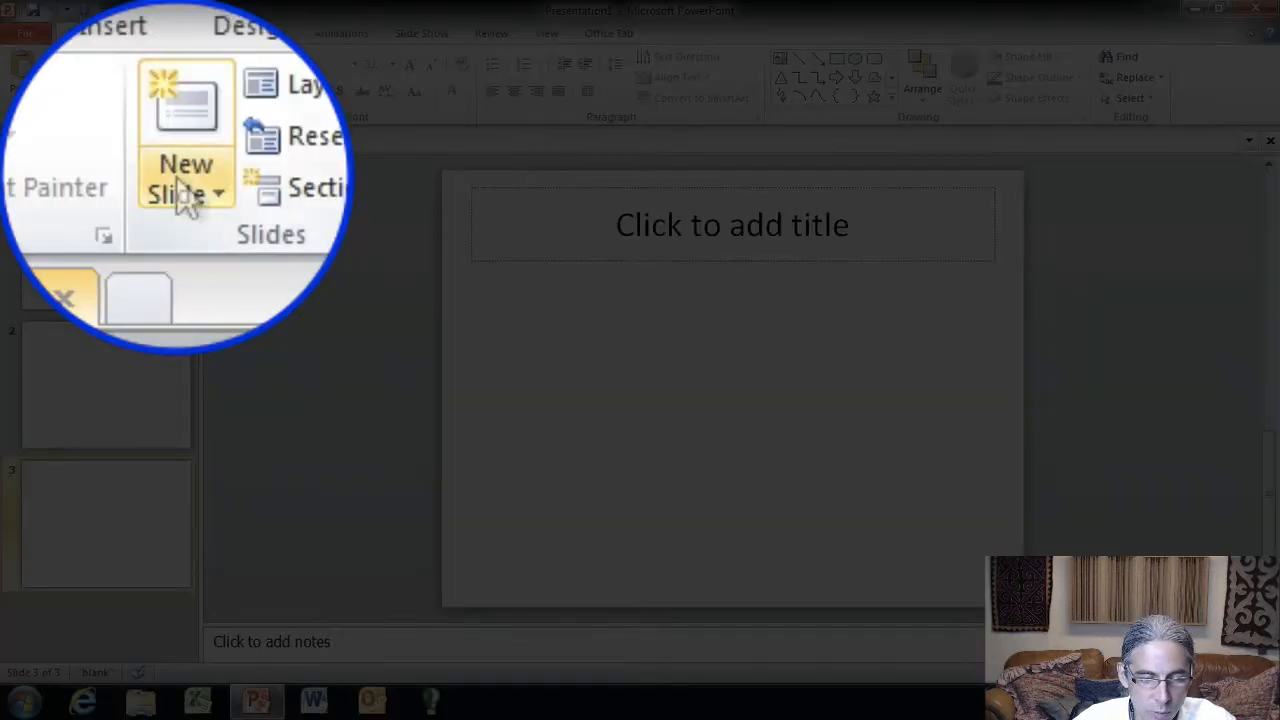
pyautogui.moveTo(184, 180)
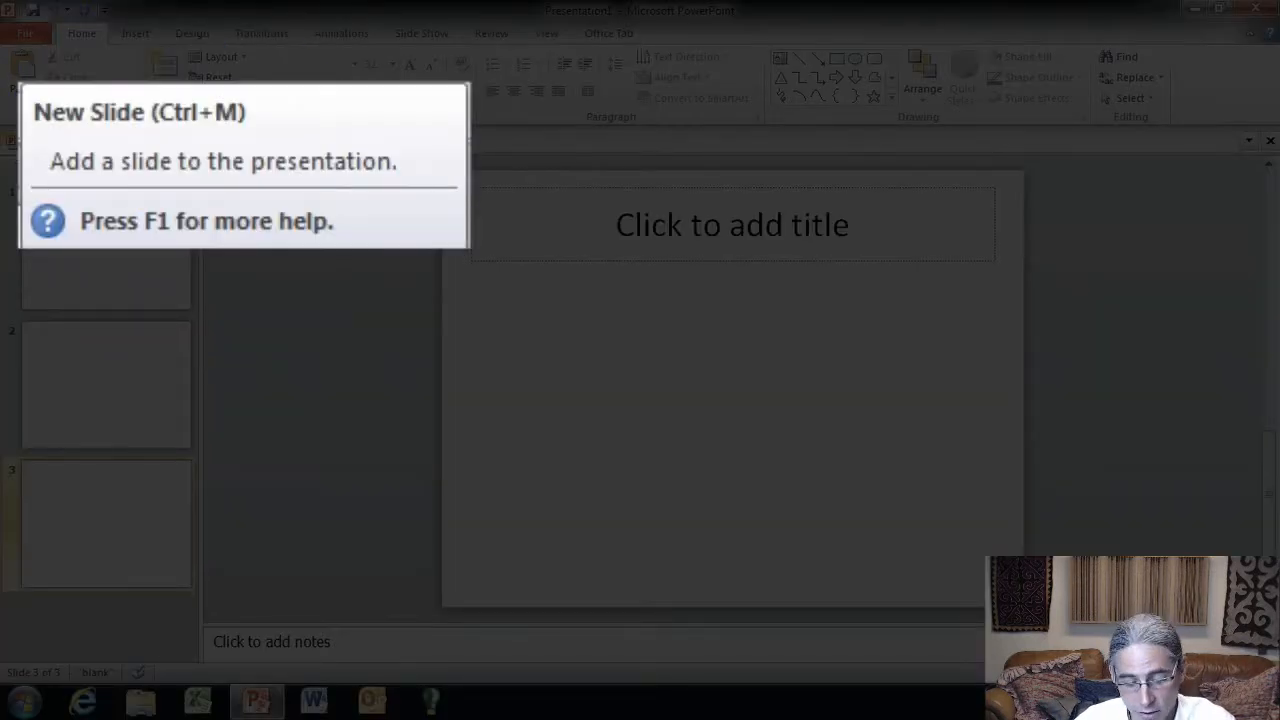
pyautogui.click(164, 90)
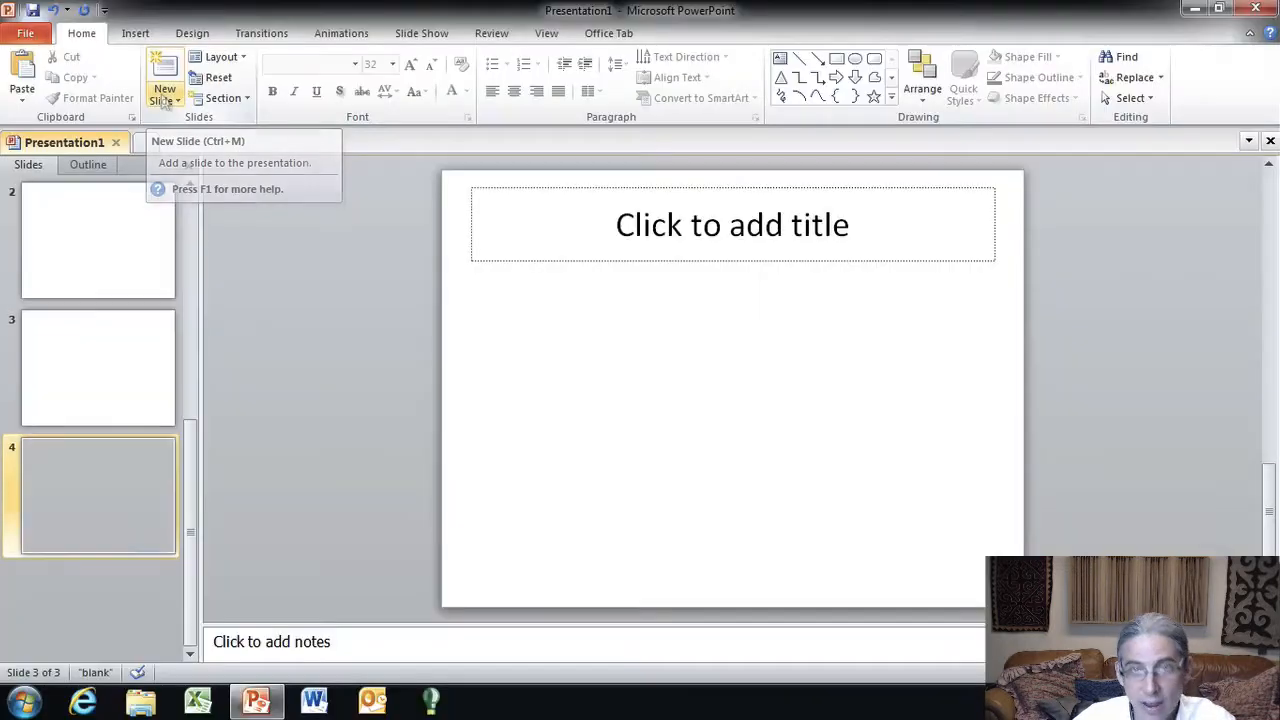